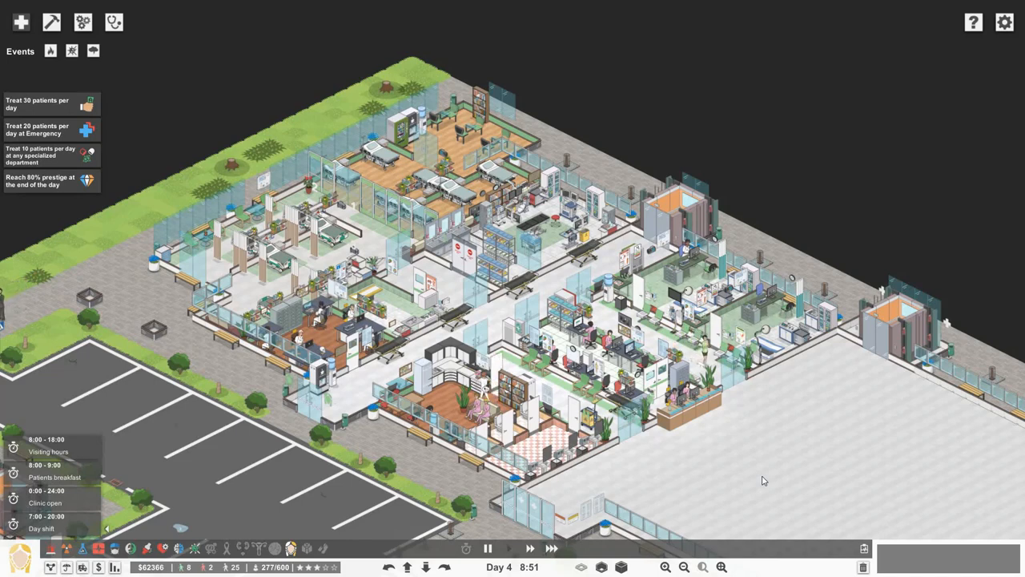
pyautogui.moveTo(711, 472)
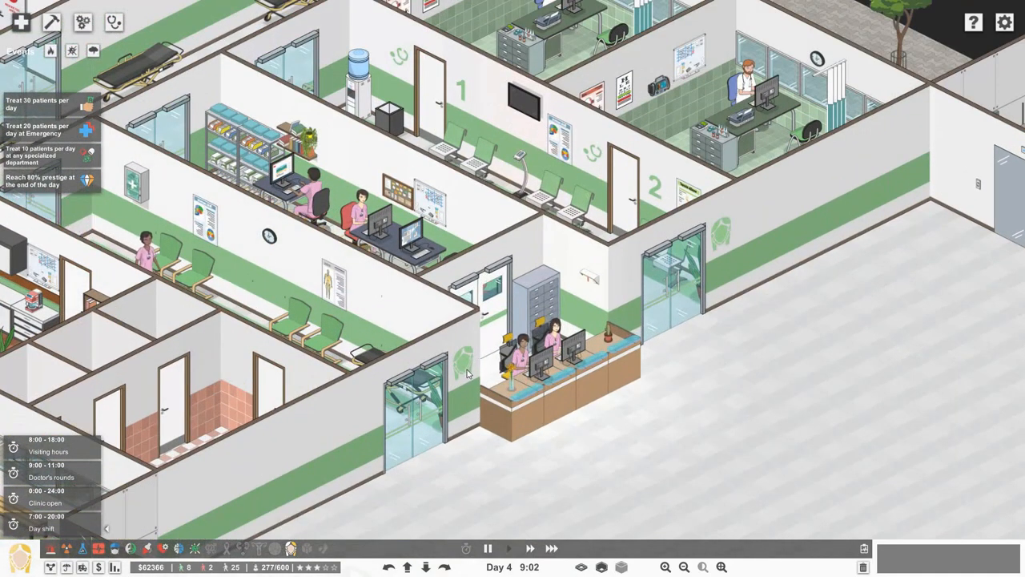
# Show the Plastic Surgery department overview with its rooms and staffing.
pyautogui.click(291, 548)
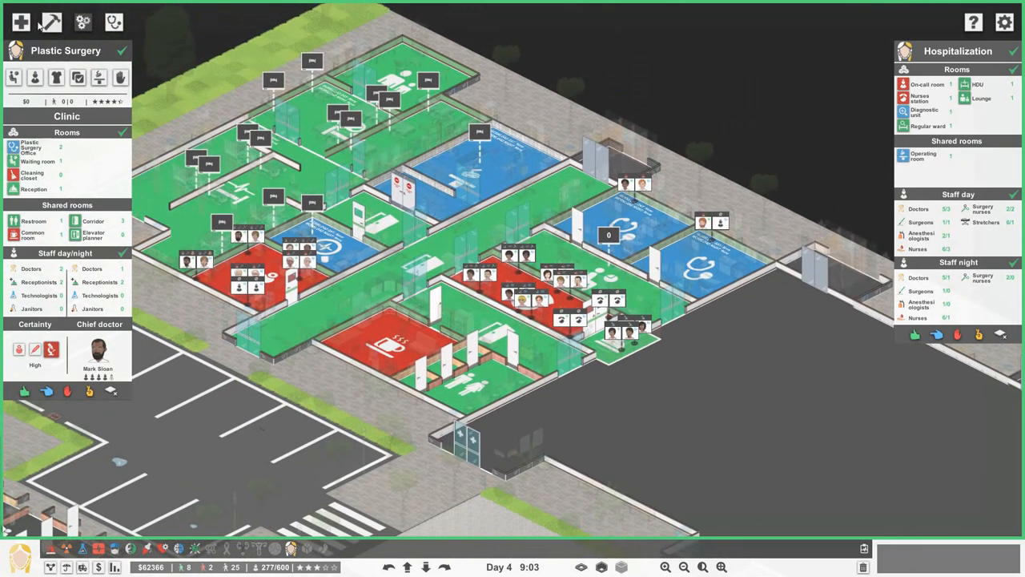
pyautogui.moveTo(19, 22)
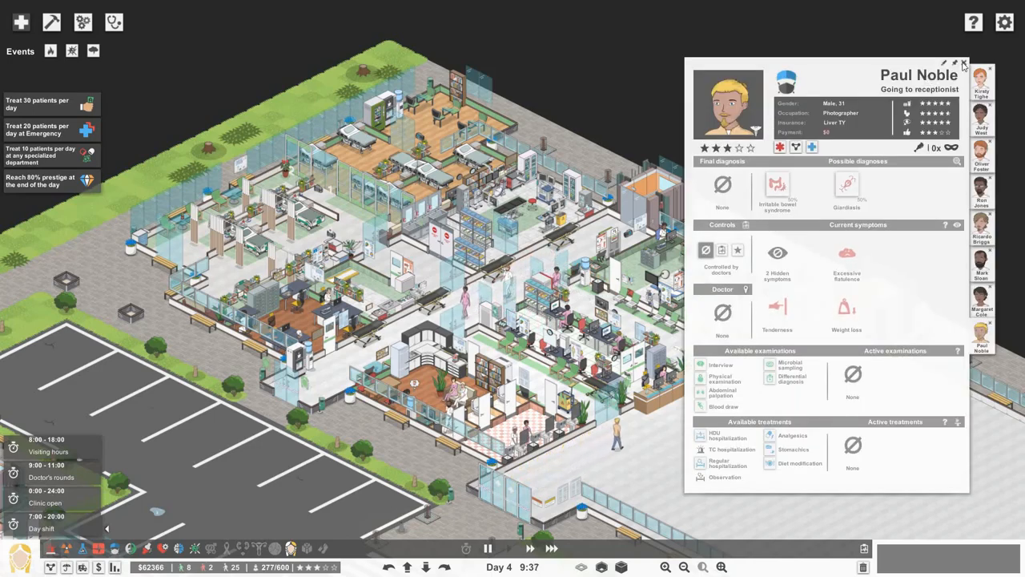
# Close the patient's details to return to the hospital overview.
pyautogui.click(964, 64)
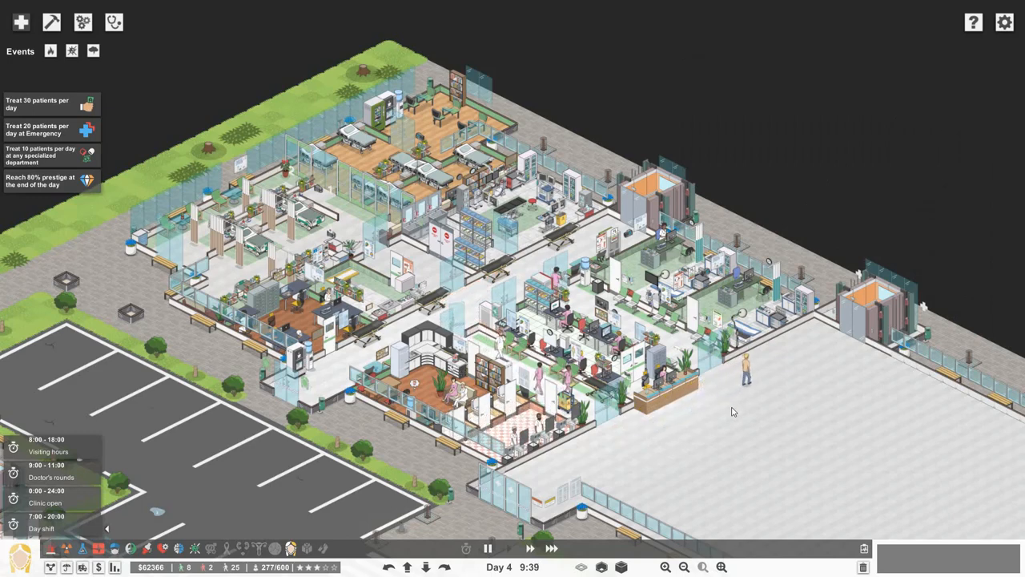
pyautogui.moveTo(736, 394)
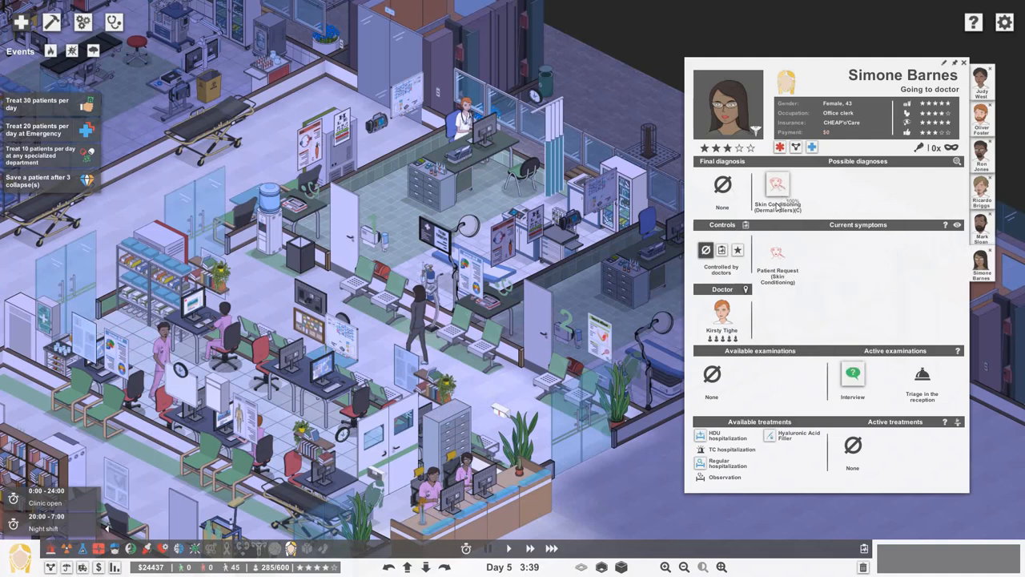
pyautogui.moveTo(777, 255)
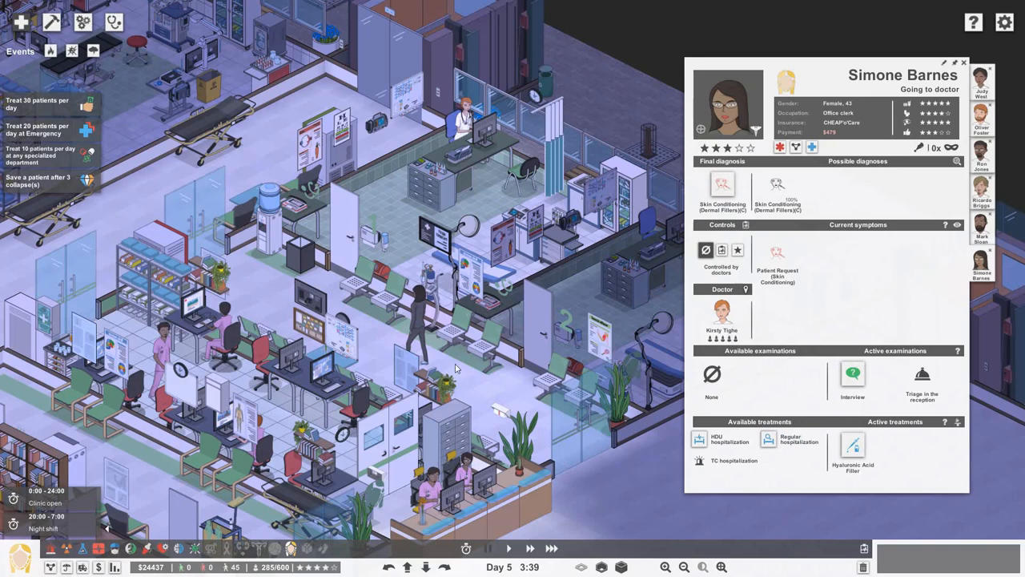
# Run the game at normal speed until the treated patient pays and leaves.
pyautogui.click(487, 547)
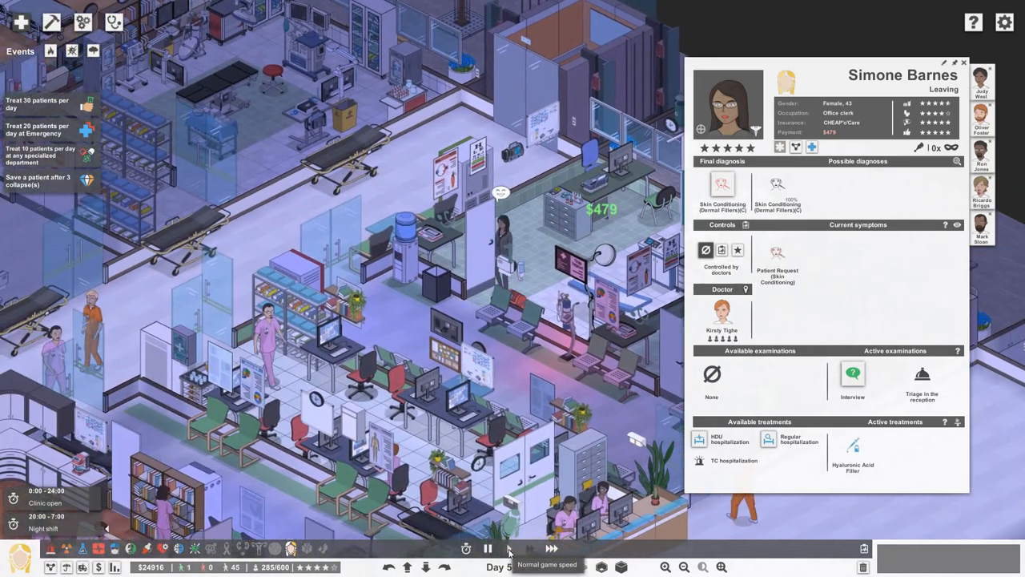
pyautogui.click(487, 548)
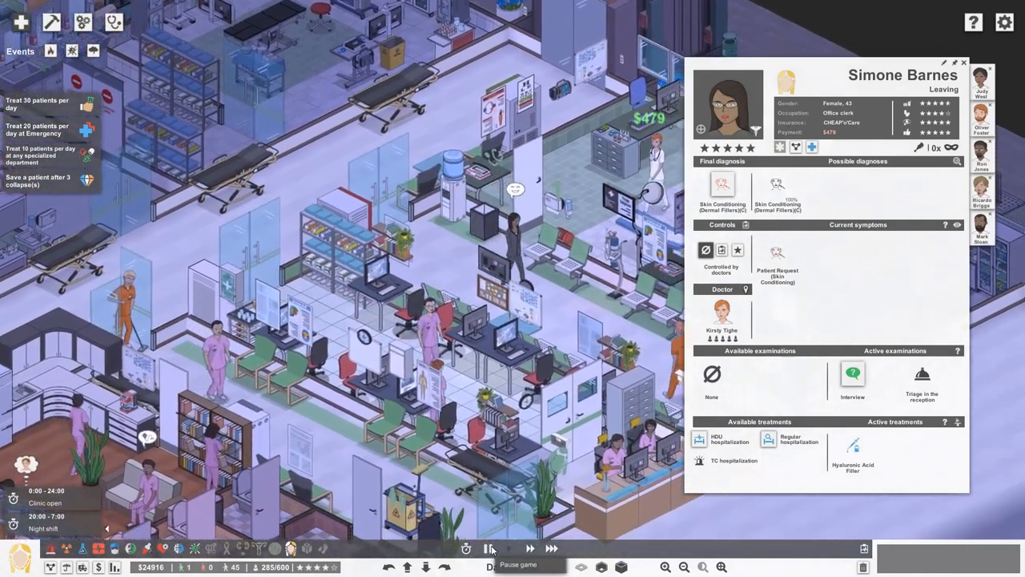
pyautogui.click(487, 548)
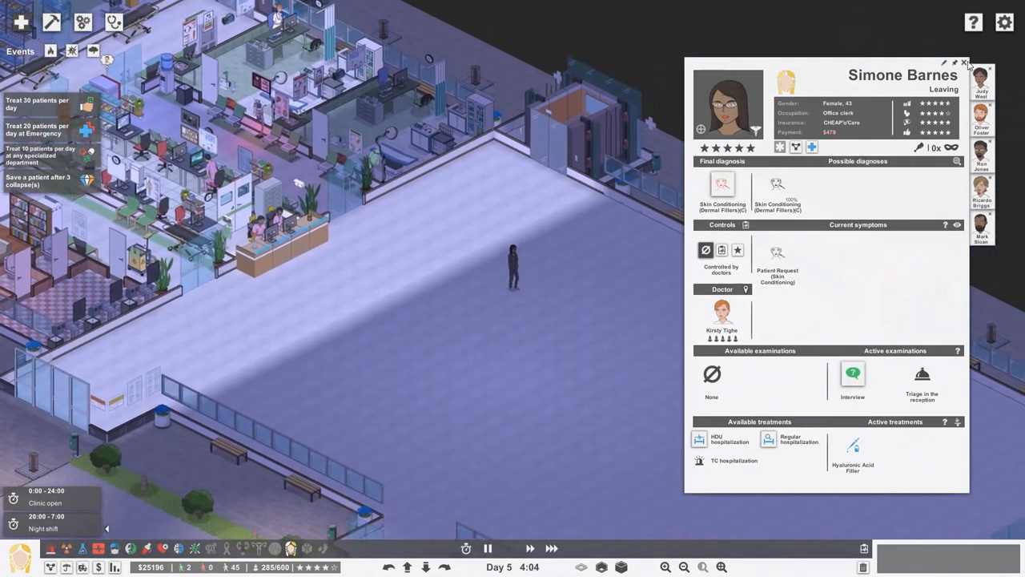
pyautogui.click(964, 63)
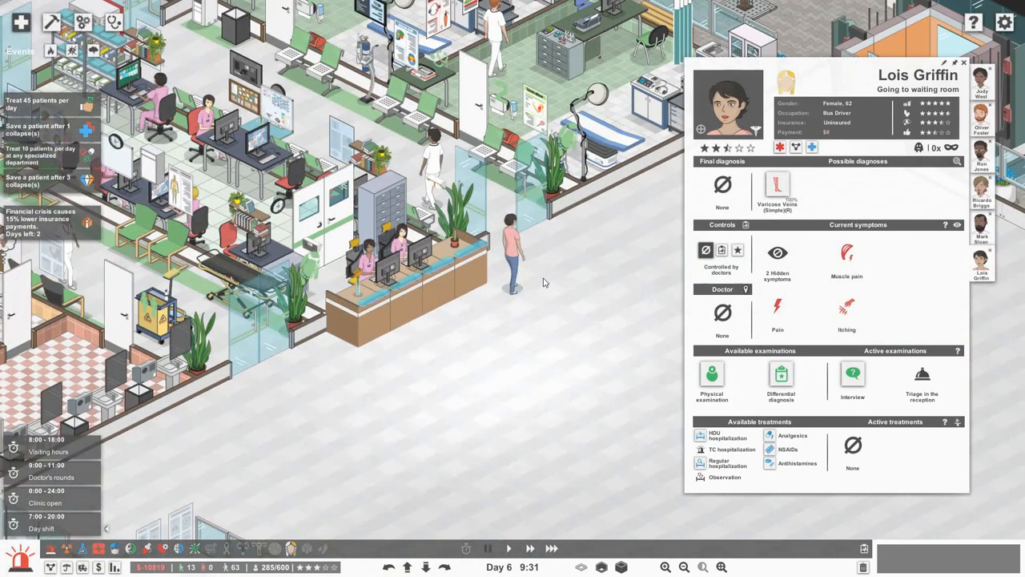
pyautogui.moveTo(762, 179)
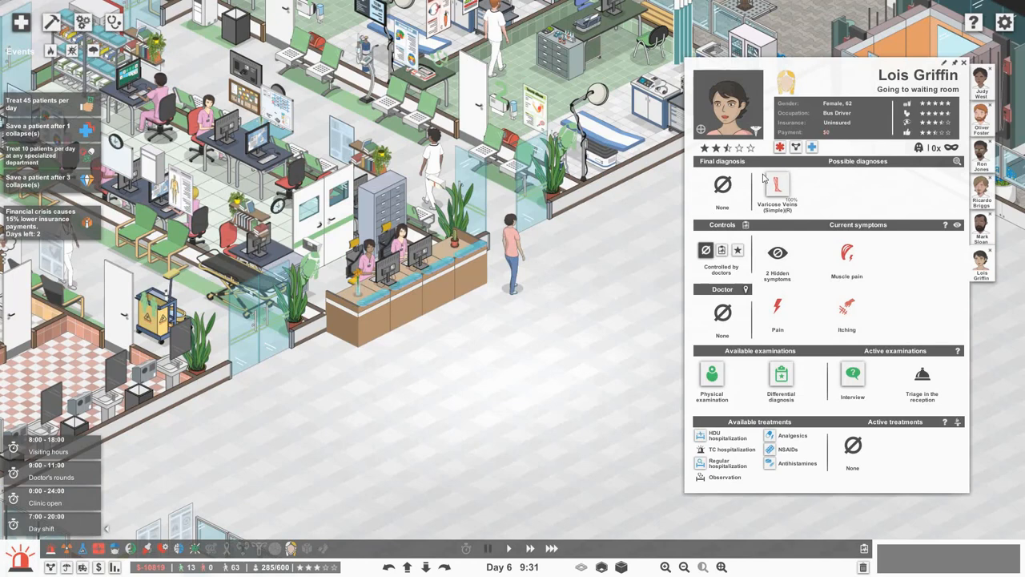
pyautogui.moveTo(777, 186)
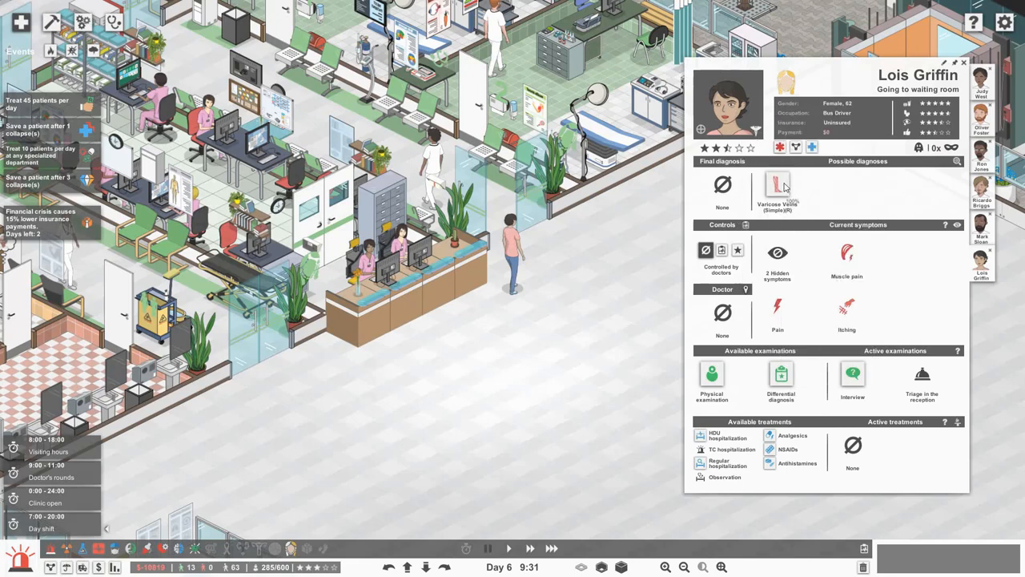
pyautogui.moveTo(729, 391)
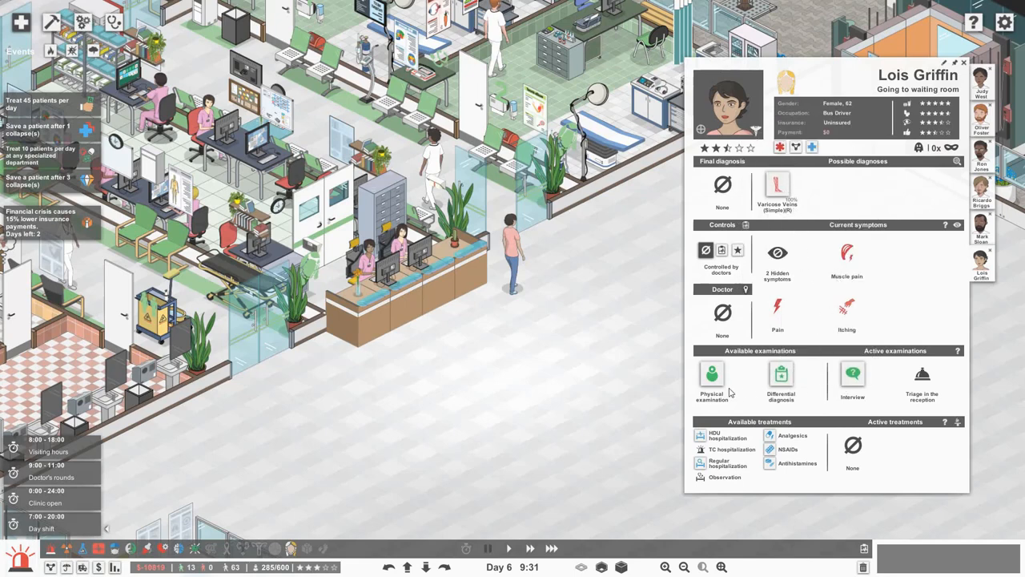
pyautogui.moveTo(711, 376)
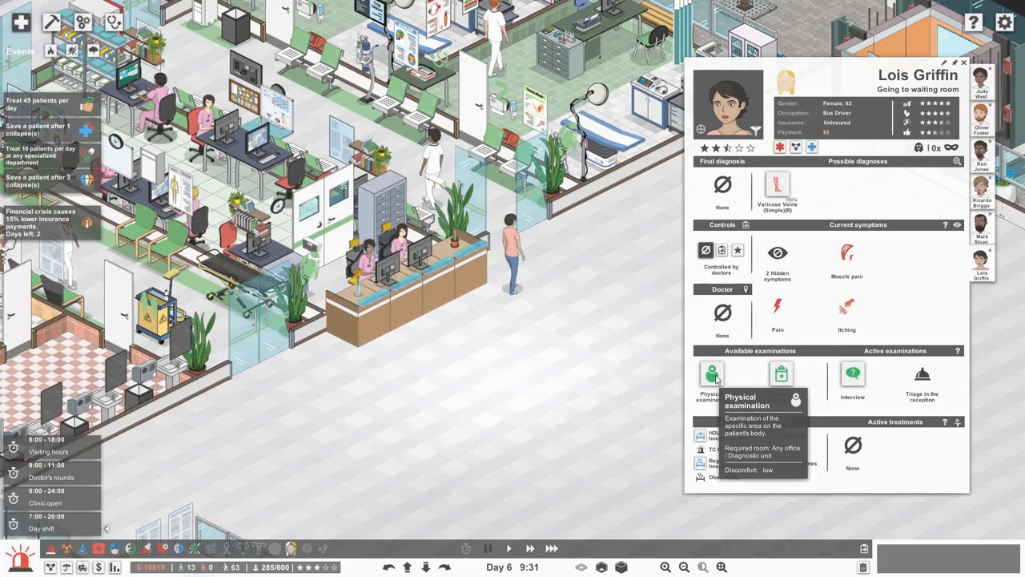
# Queue a physical examination and a differential diagnosis for the varicose-veins suspect.
pyautogui.click(711, 377)
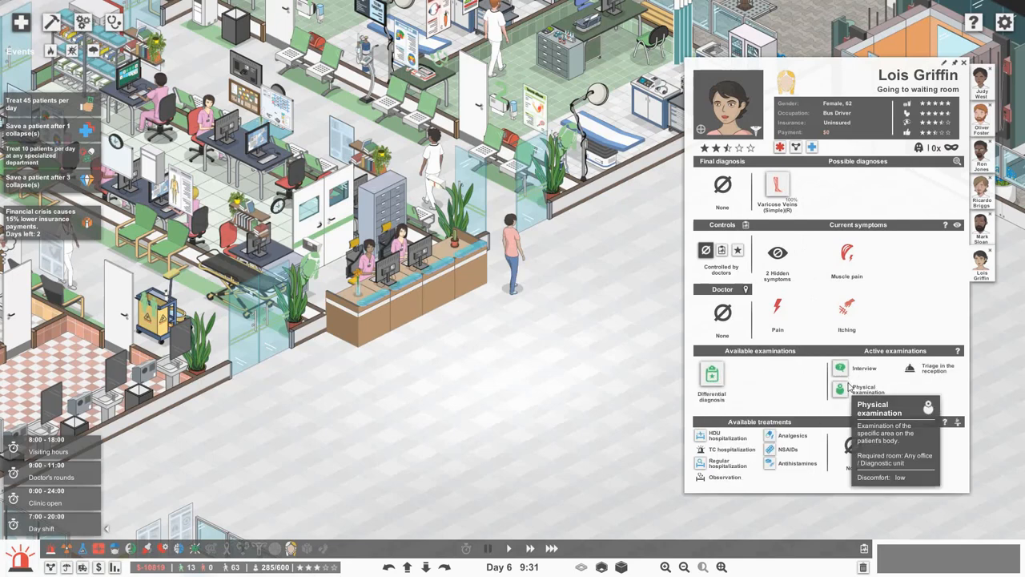
pyautogui.moveTo(820, 287)
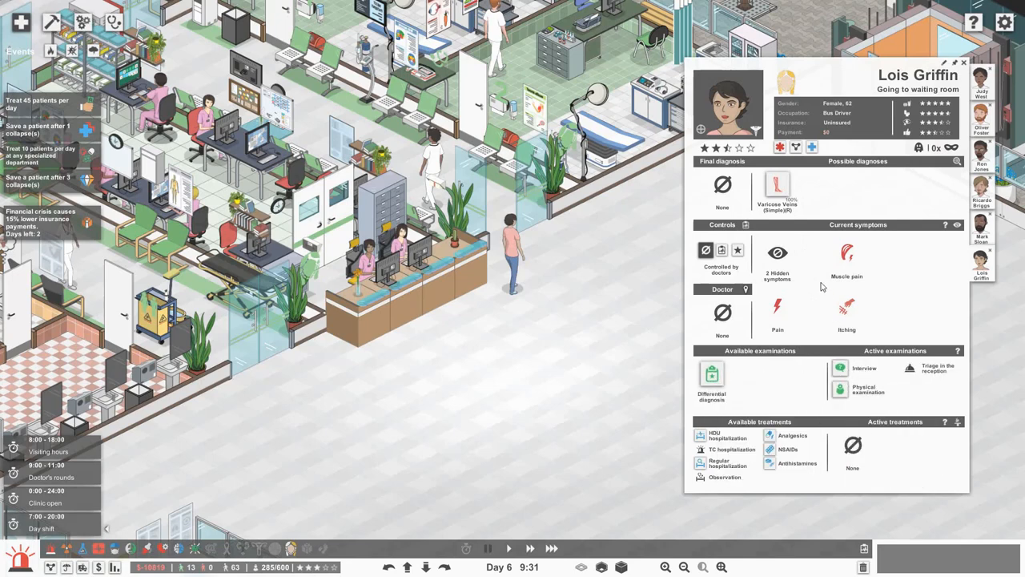
pyautogui.moveTo(788, 272)
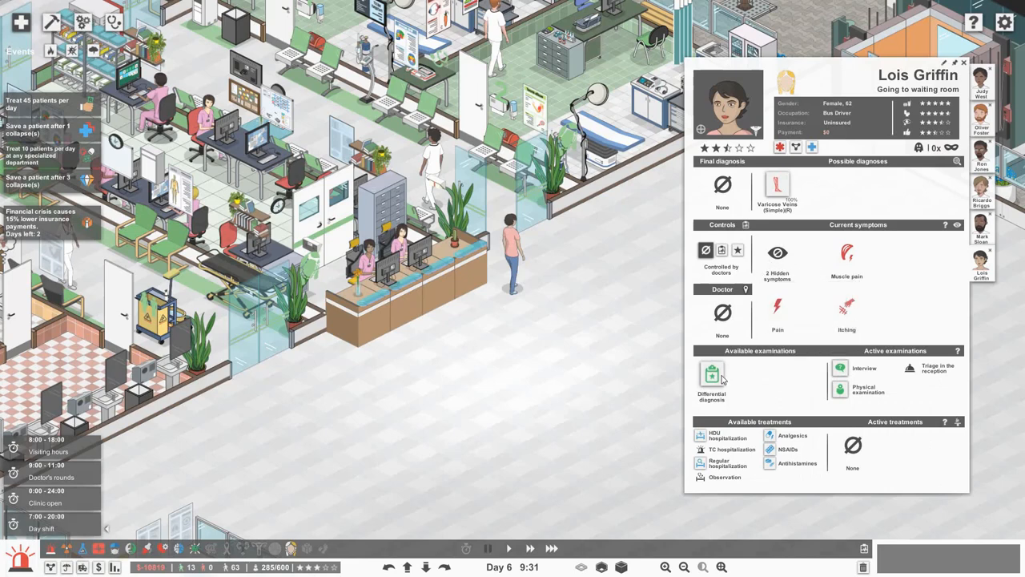
pyautogui.click(711, 376)
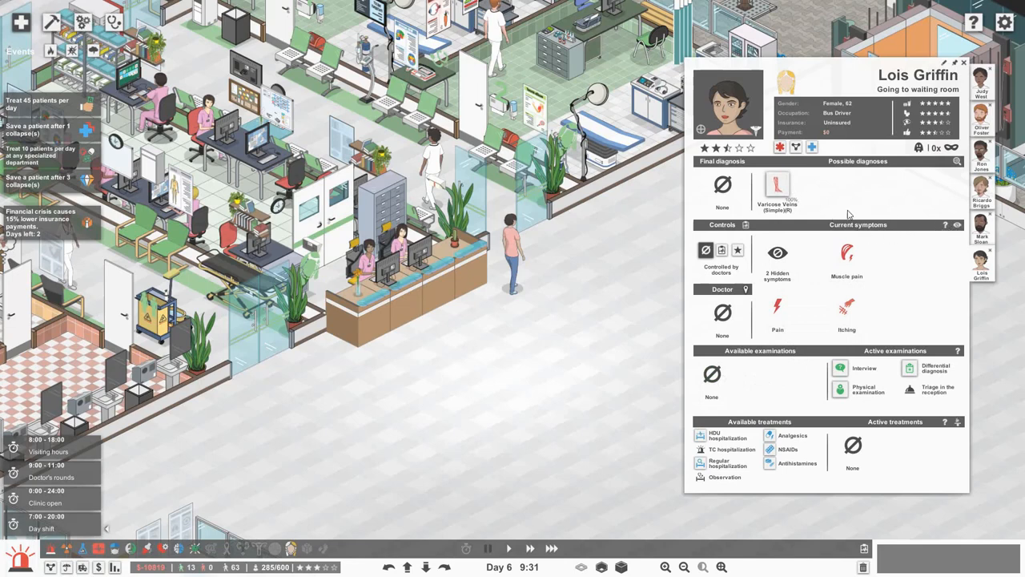
# Review the Varicose Veins diagnosis and prescribe NSAIDs and antihistamines.
pyautogui.click(777, 192)
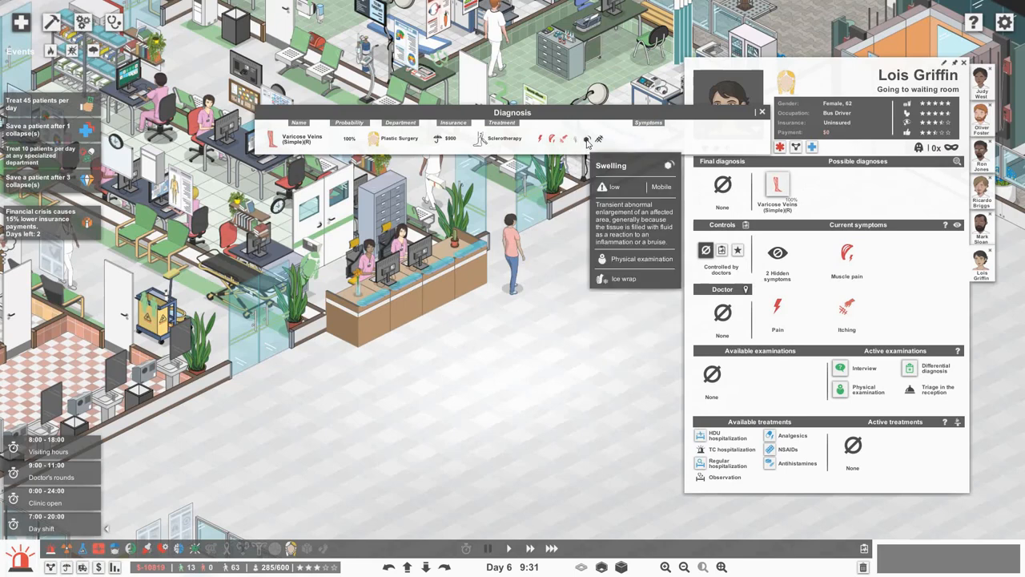
pyautogui.moveTo(599, 138)
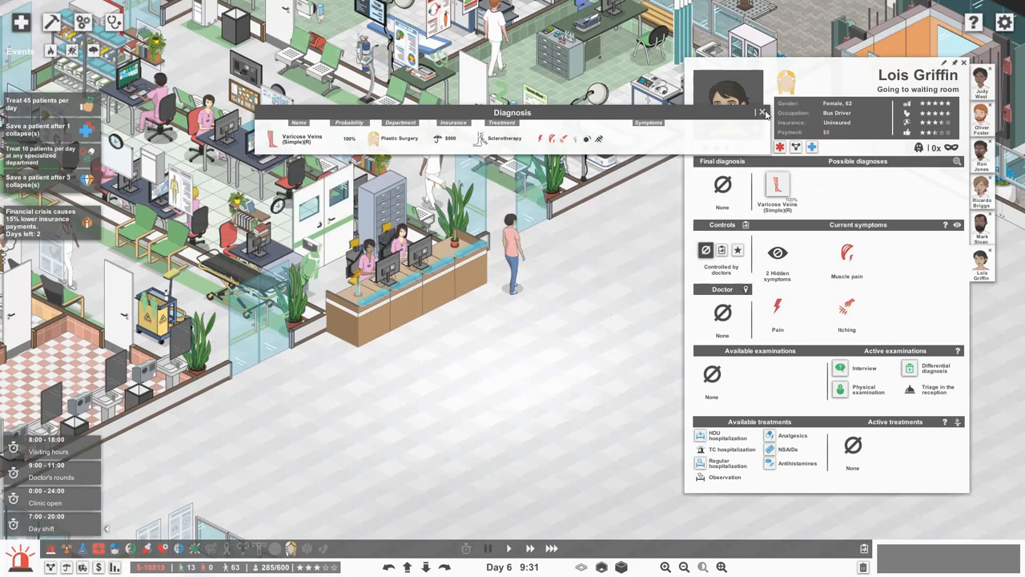
pyautogui.click(763, 112)
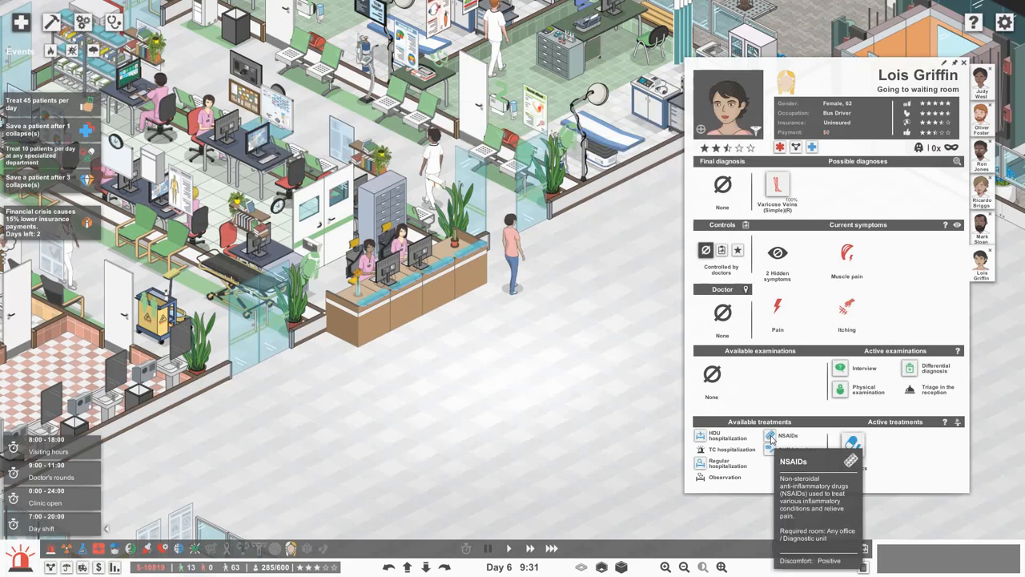
pyautogui.click(769, 435)
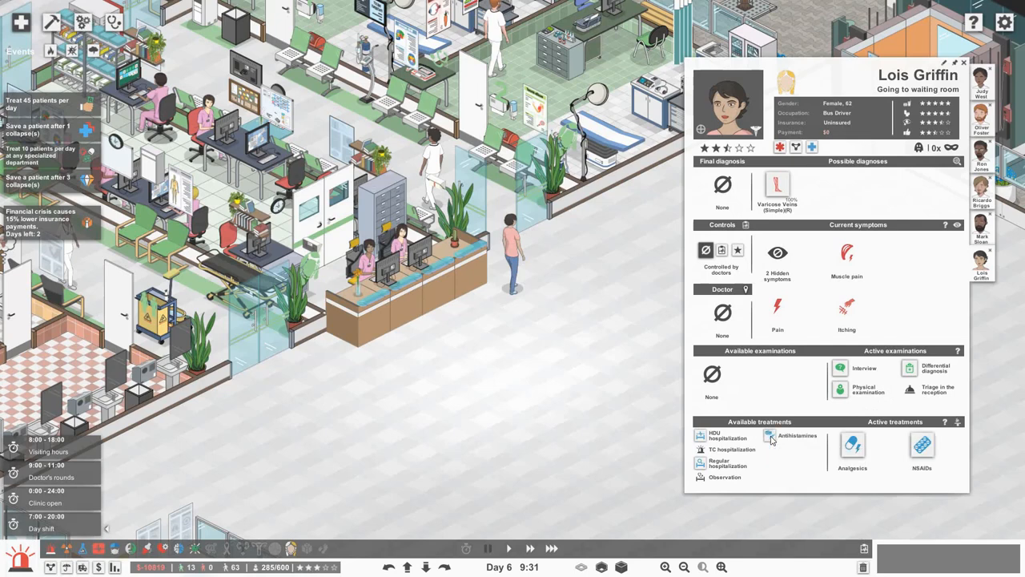
pyautogui.click(798, 439)
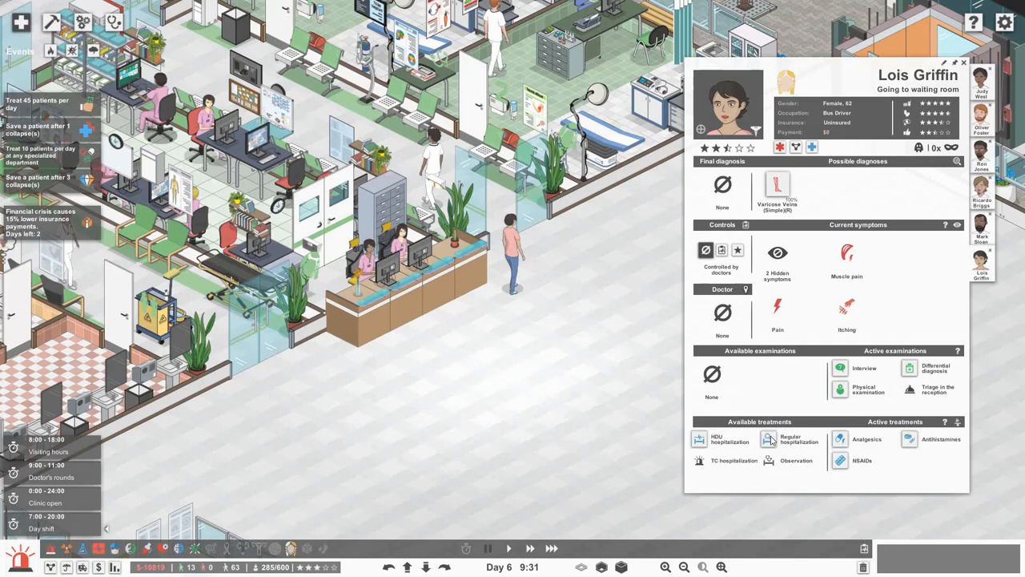
pyautogui.moveTo(839, 367)
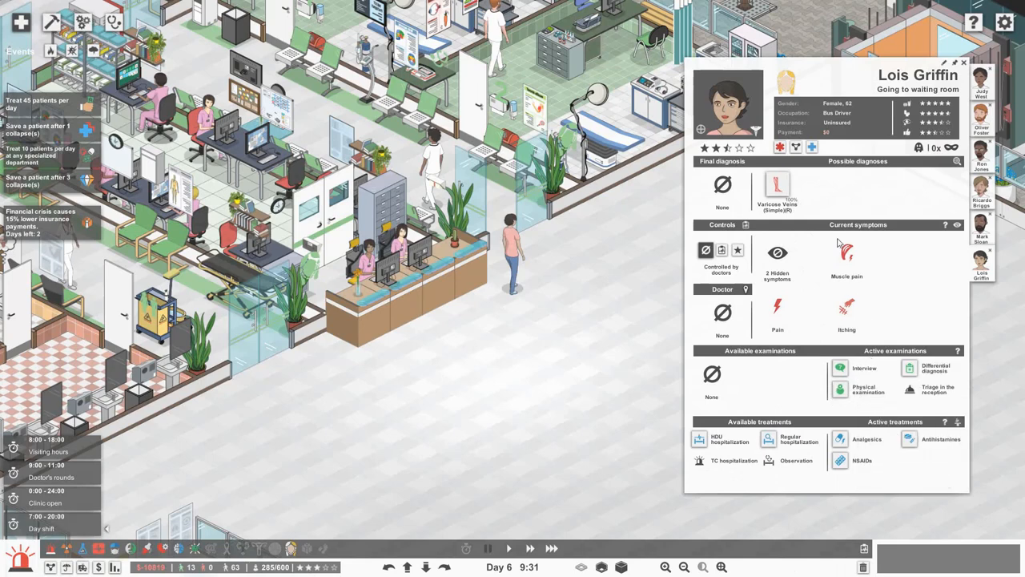
pyautogui.moveTo(776, 186)
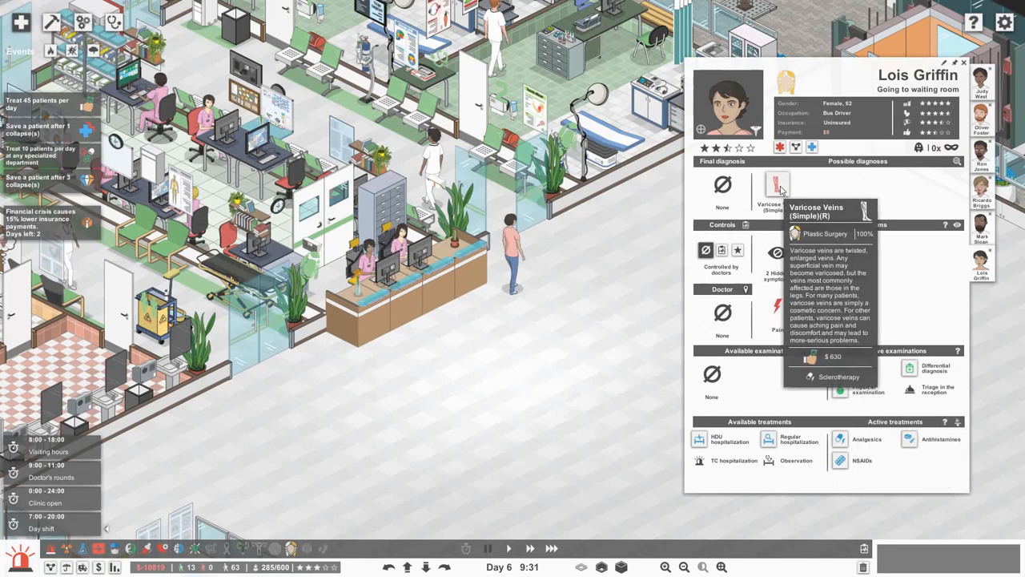
pyautogui.moveTo(777, 186)
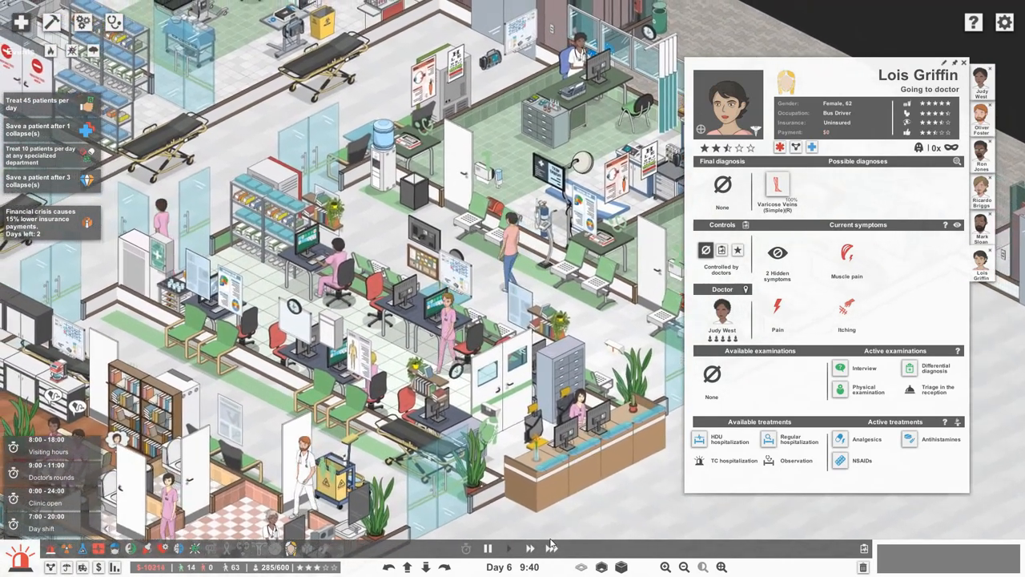
pyautogui.moveTo(777, 189)
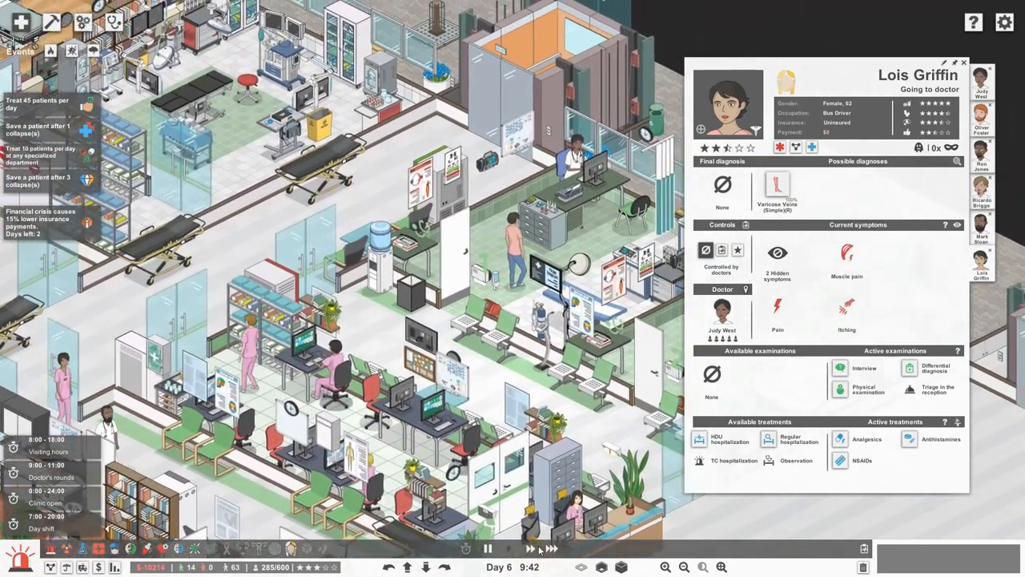
# Let time run until the varicose-veins diagnosis is confirmed and she is marked treated.
pyautogui.click(509, 548)
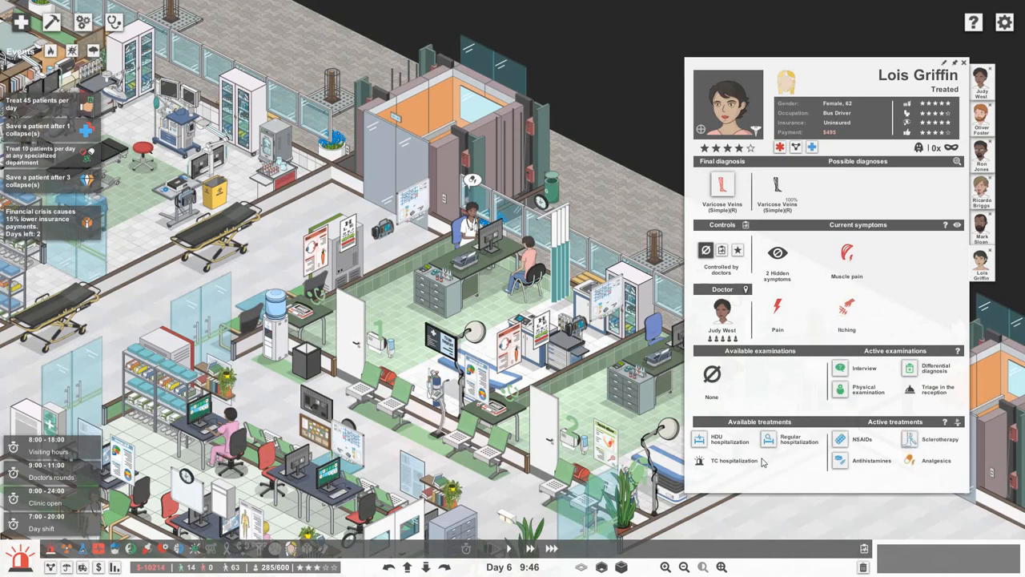
pyautogui.moveTo(521, 413)
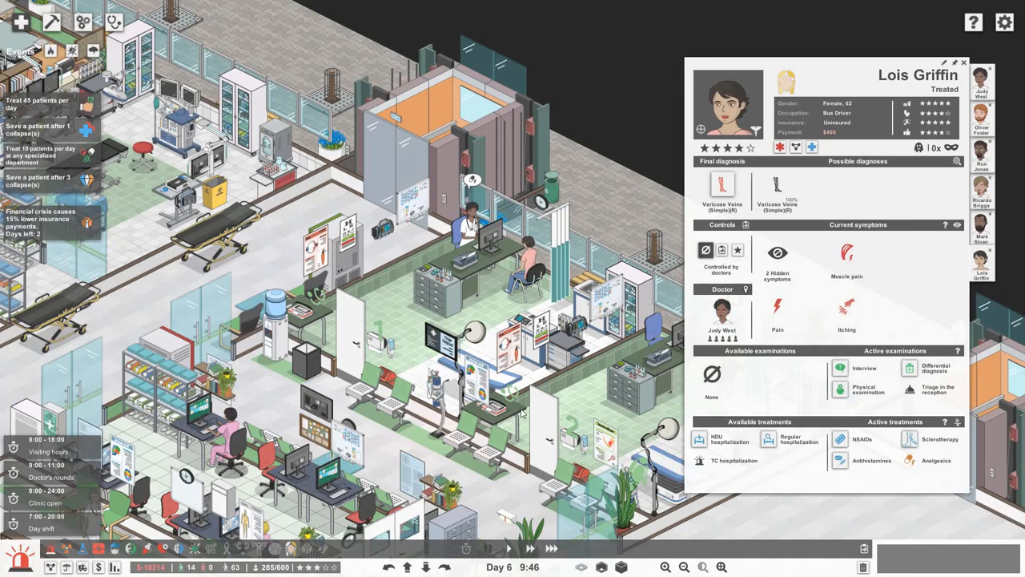
pyautogui.click(490, 548)
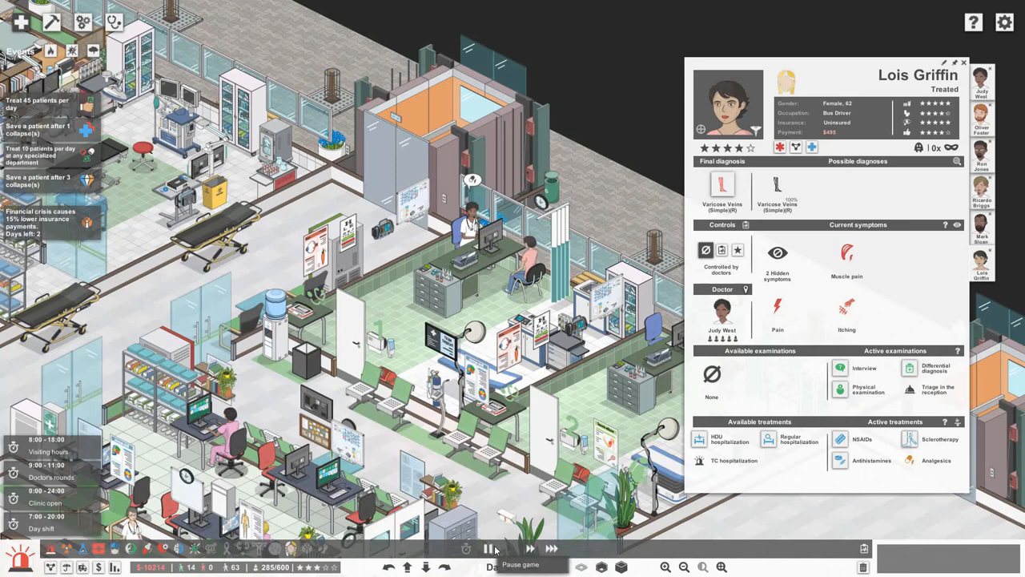
pyautogui.click(509, 548)
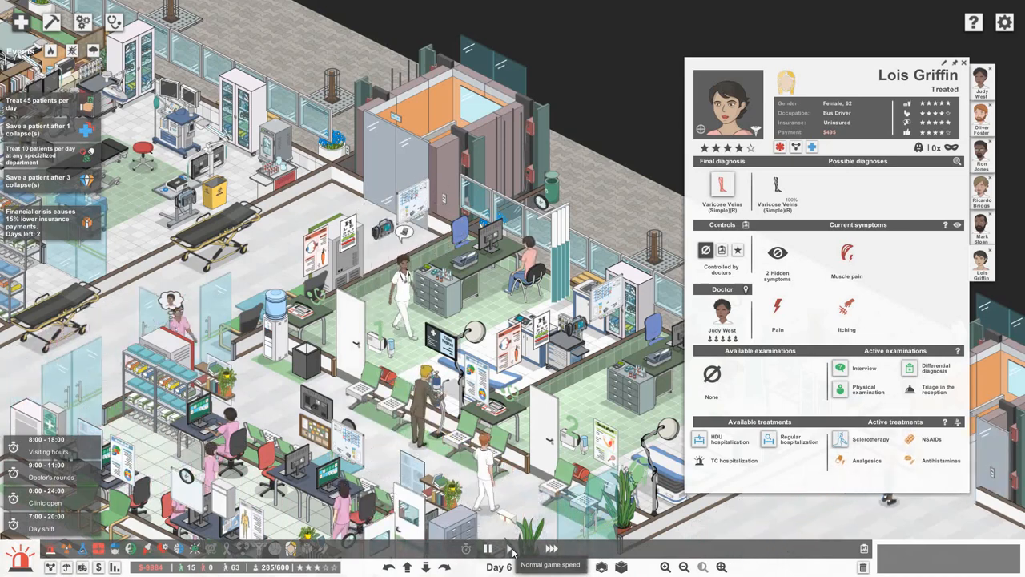
# Return to normal speed as the itching male patient's chart comes up.
pyautogui.click(487, 548)
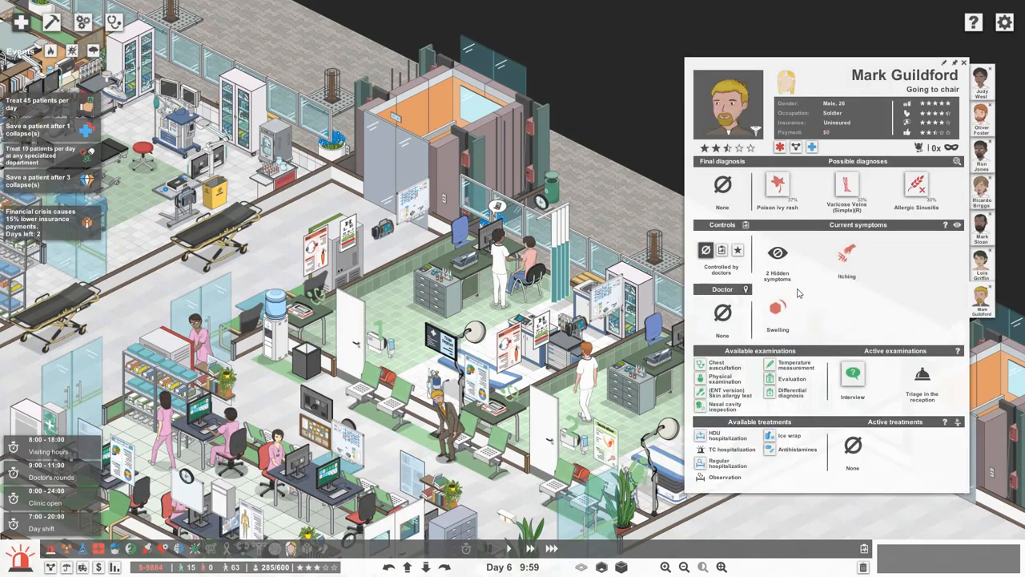
pyautogui.moveTo(875, 323)
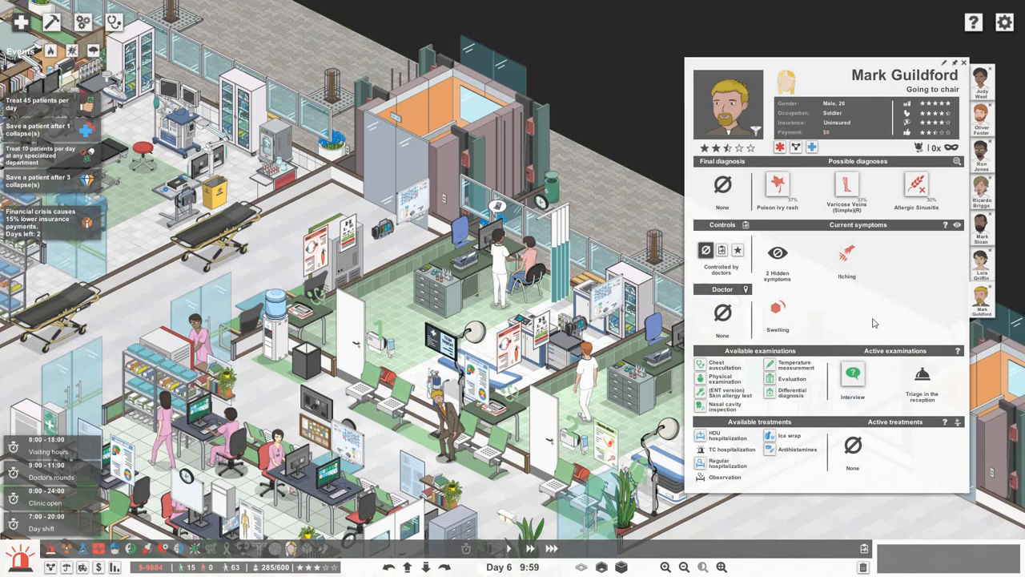
pyautogui.moveTo(874, 337)
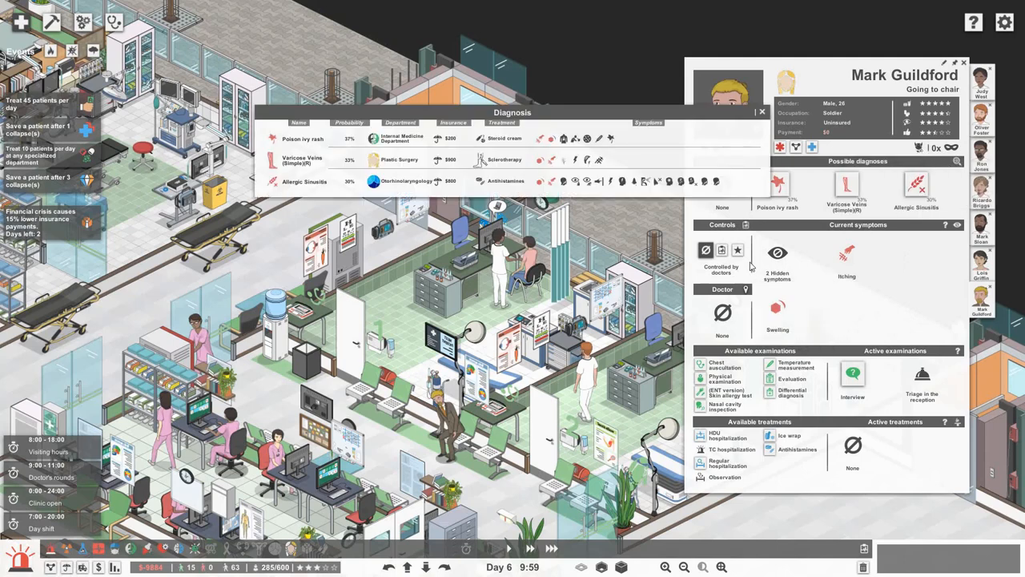
pyautogui.moveTo(296, 144)
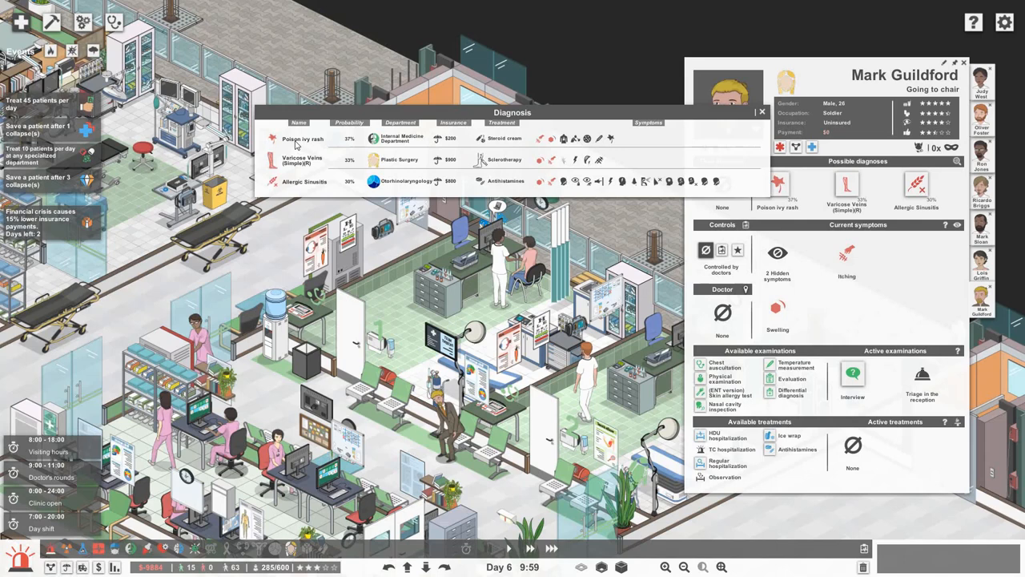
pyautogui.moveTo(296, 189)
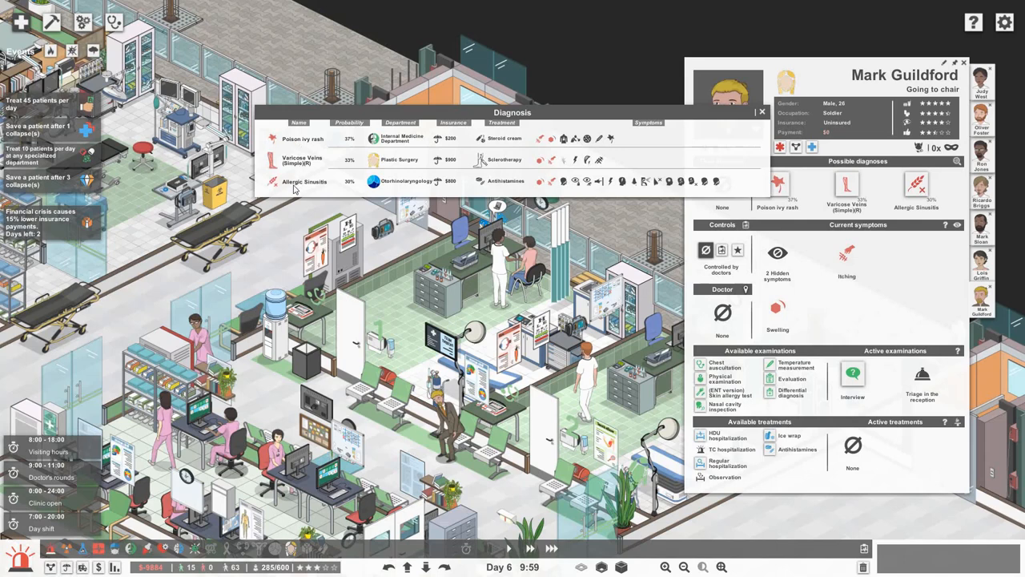
pyautogui.moveTo(397, 189)
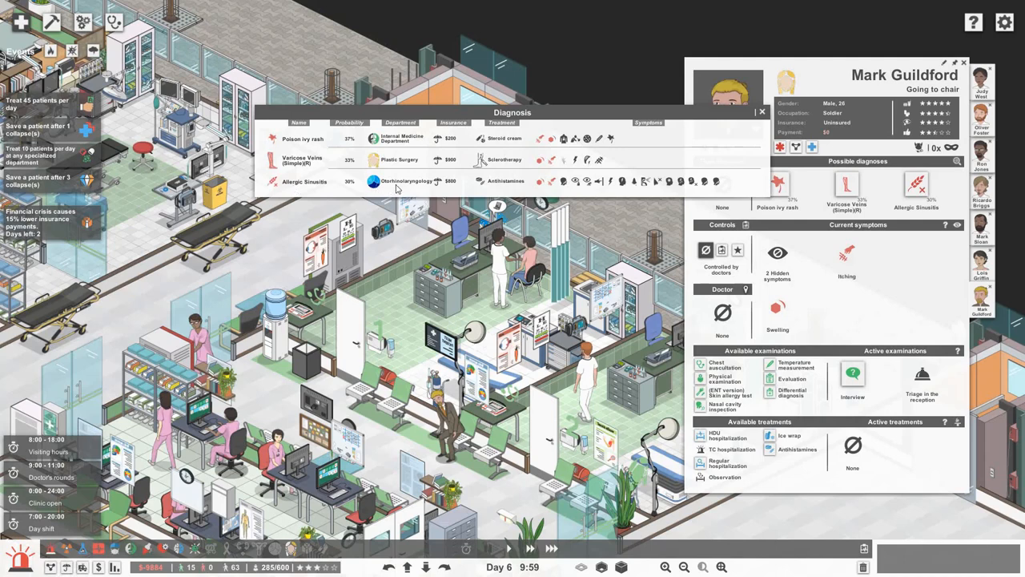
pyautogui.moveTo(447, 158)
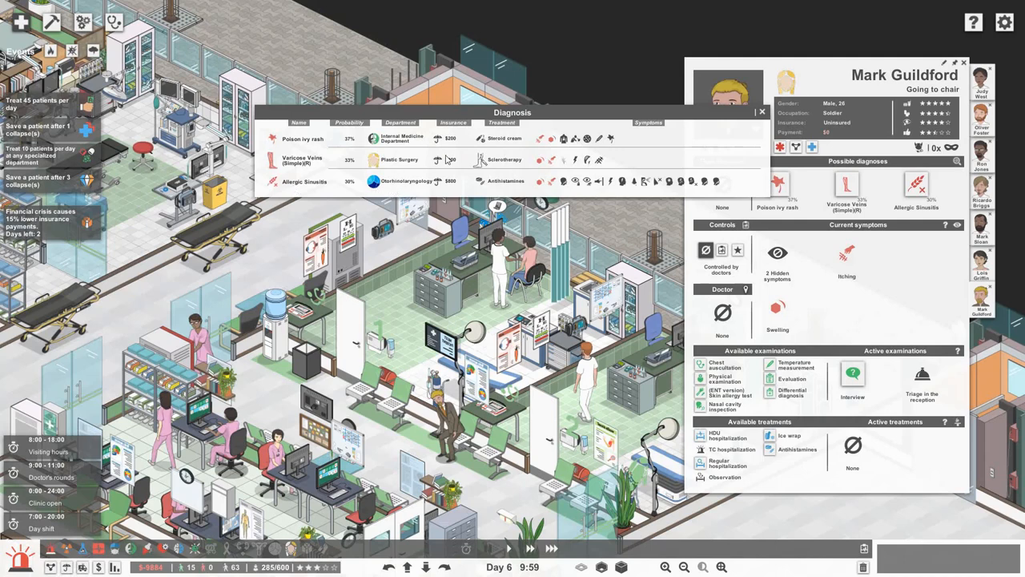
pyautogui.moveTo(564, 144)
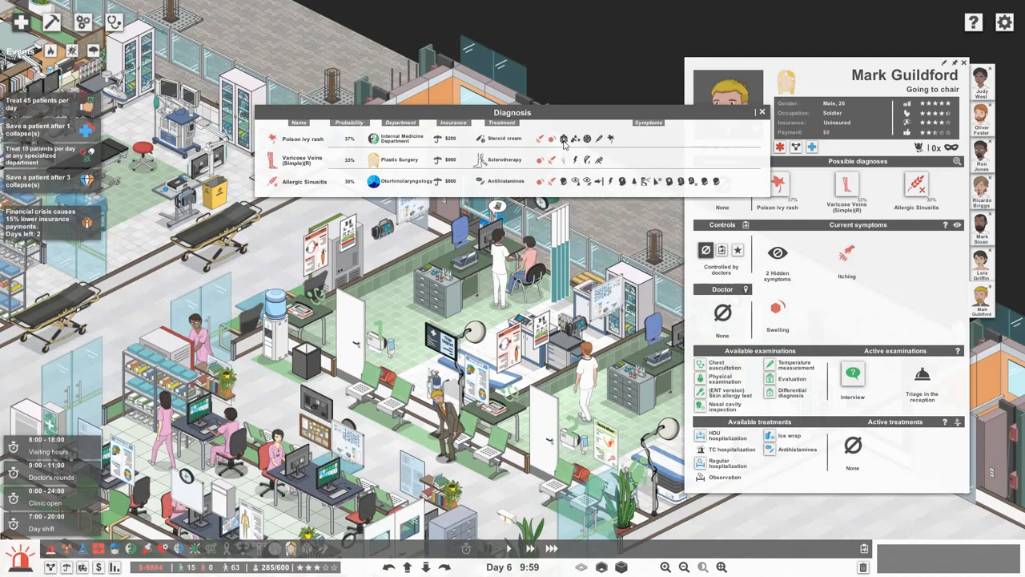
pyautogui.moveTo(653, 152)
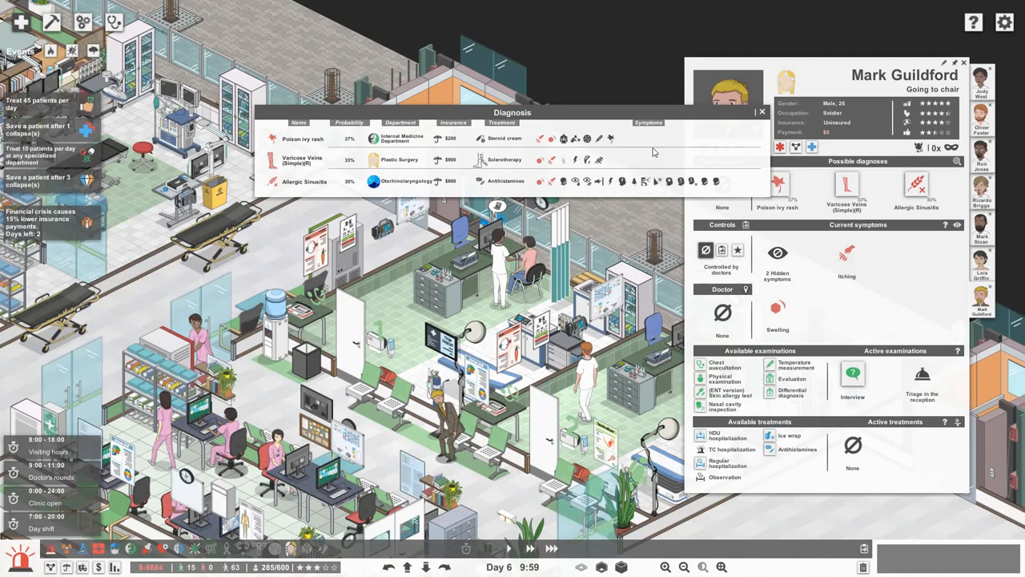
# Close the diagnosis overview and let his varicose-veins examination and treatment finish at normal speed.
pyautogui.click(762, 113)
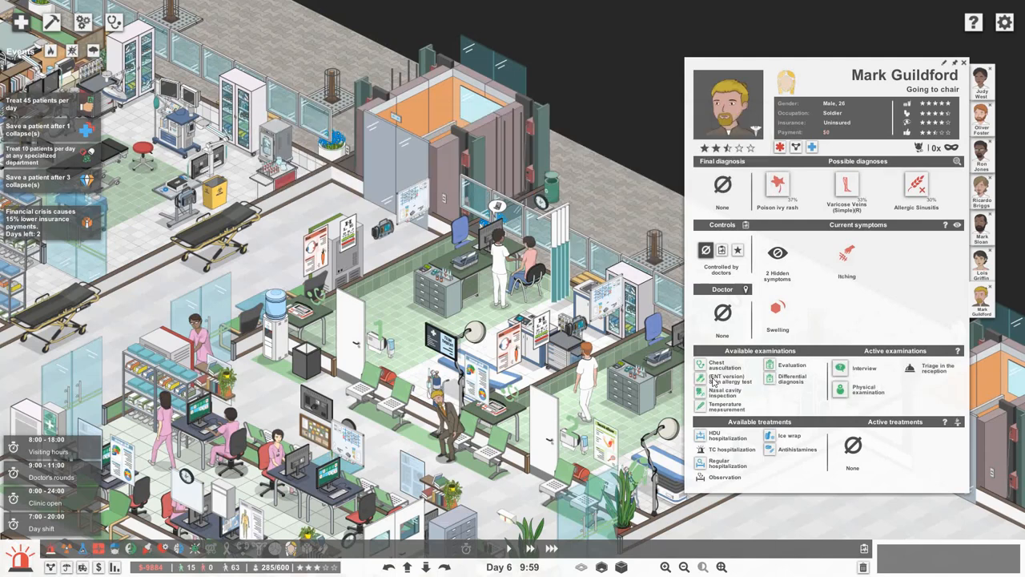
pyautogui.click(487, 548)
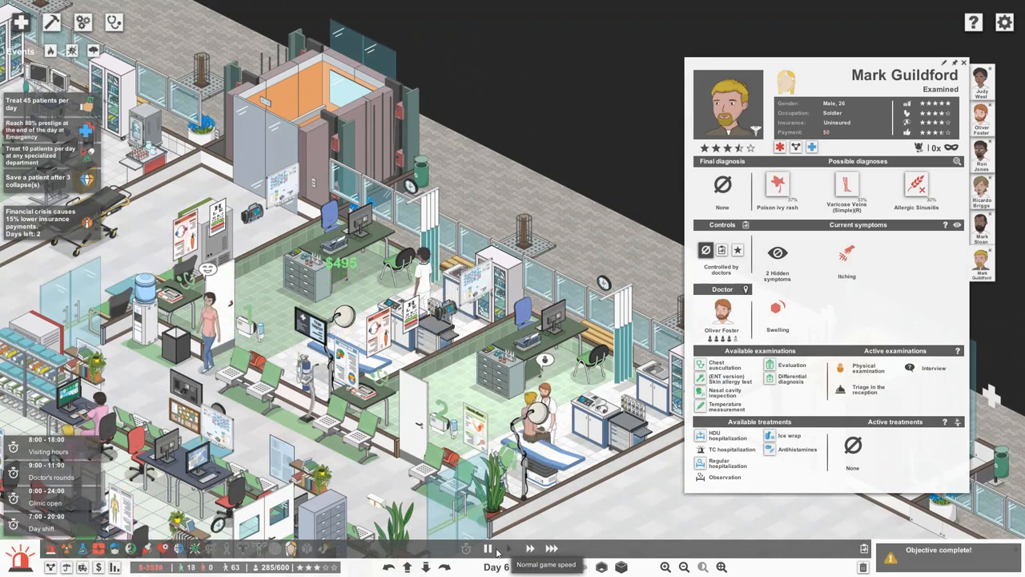
pyautogui.click(509, 548)
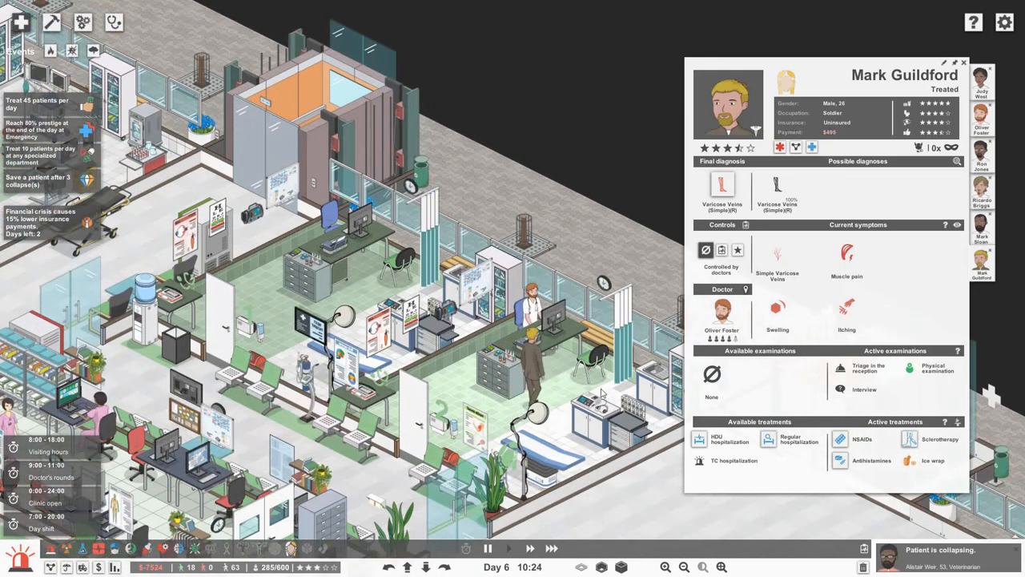
pyautogui.moveTo(753, 193)
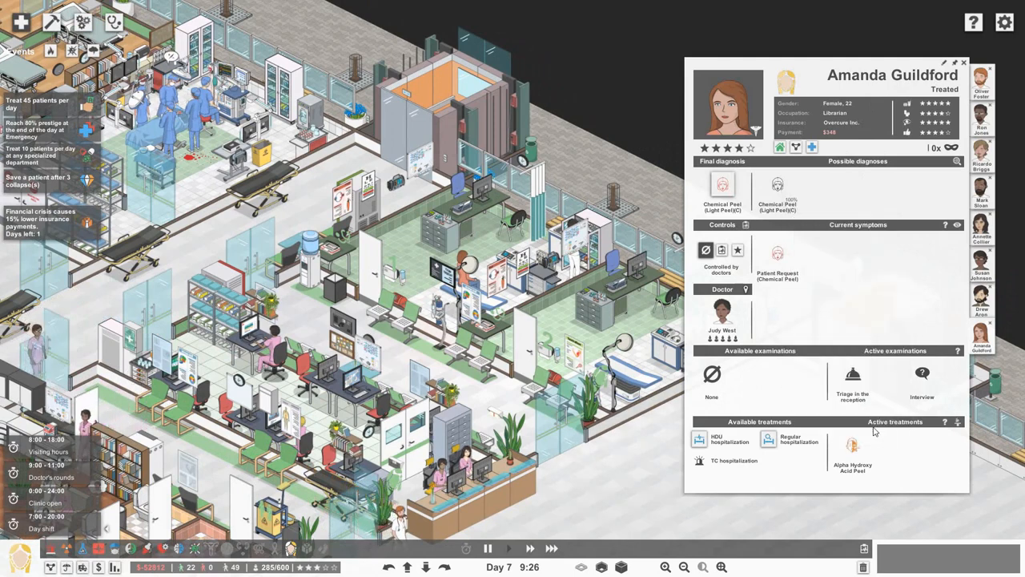
pyautogui.moveTo(853, 449)
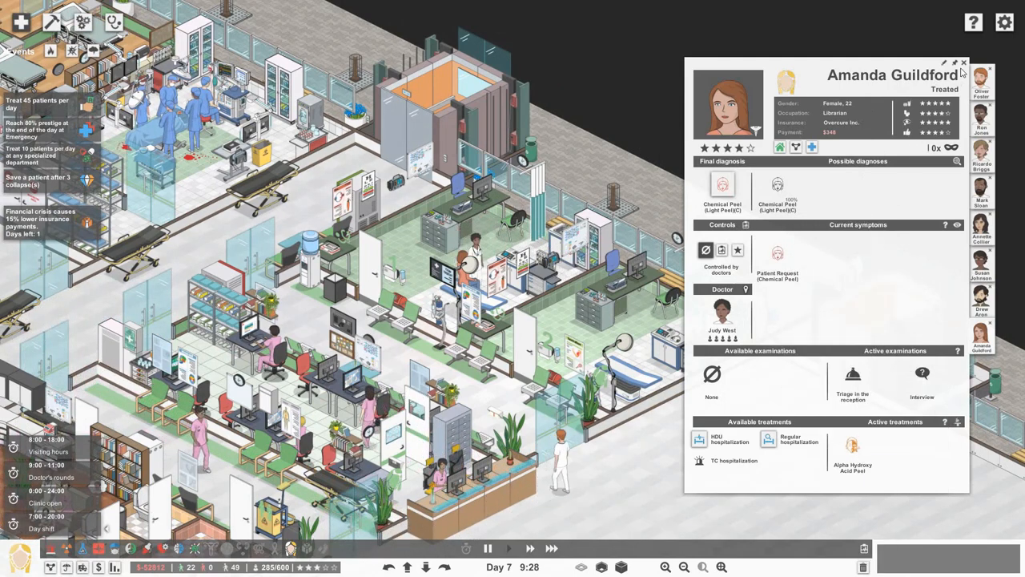
# Close the chemical-peel patient's chart as day 7 begins.
pyautogui.click(964, 63)
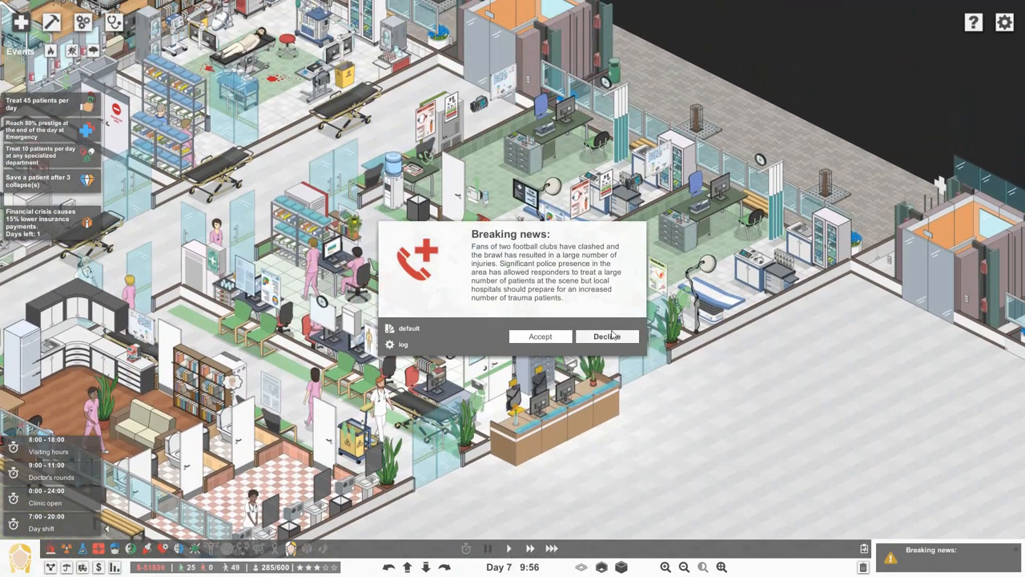
# Decline the breaking news event about incoming football-clash trauma patients.
pyautogui.click(607, 336)
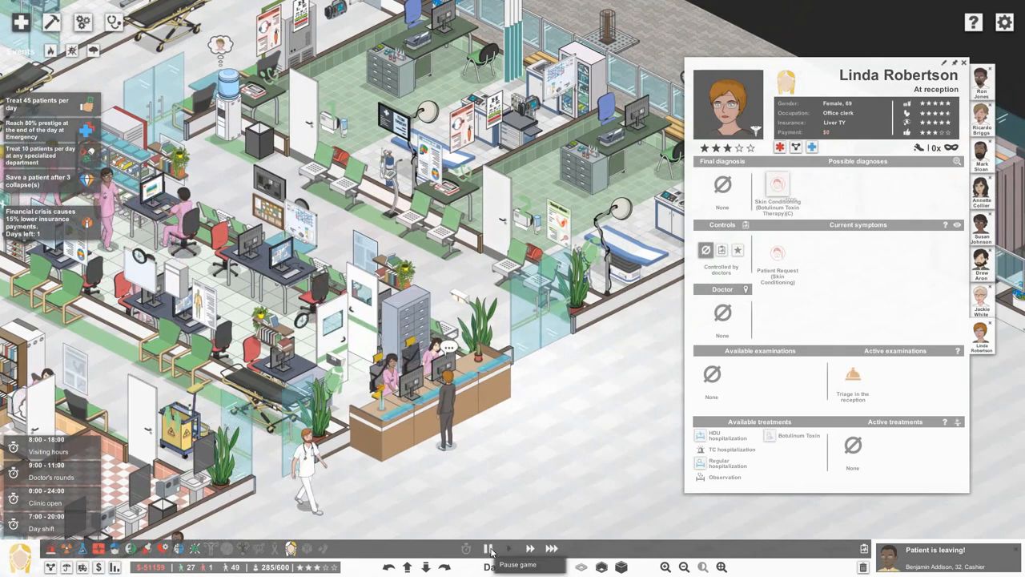
# Resume the game so the botox skin-conditioning patient proceeds to triage.
pyautogui.click(490, 548)
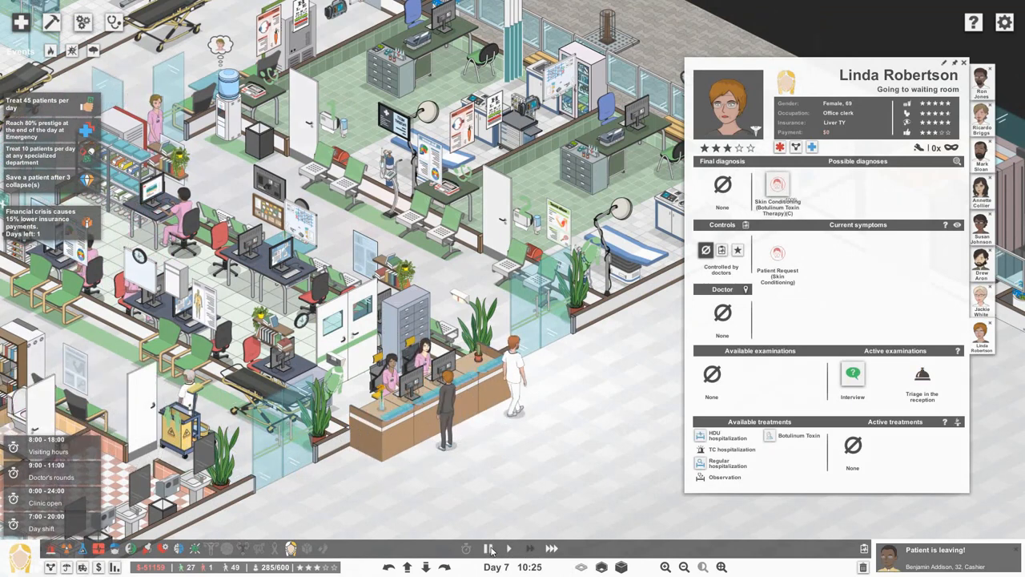
pyautogui.moveTo(777, 189)
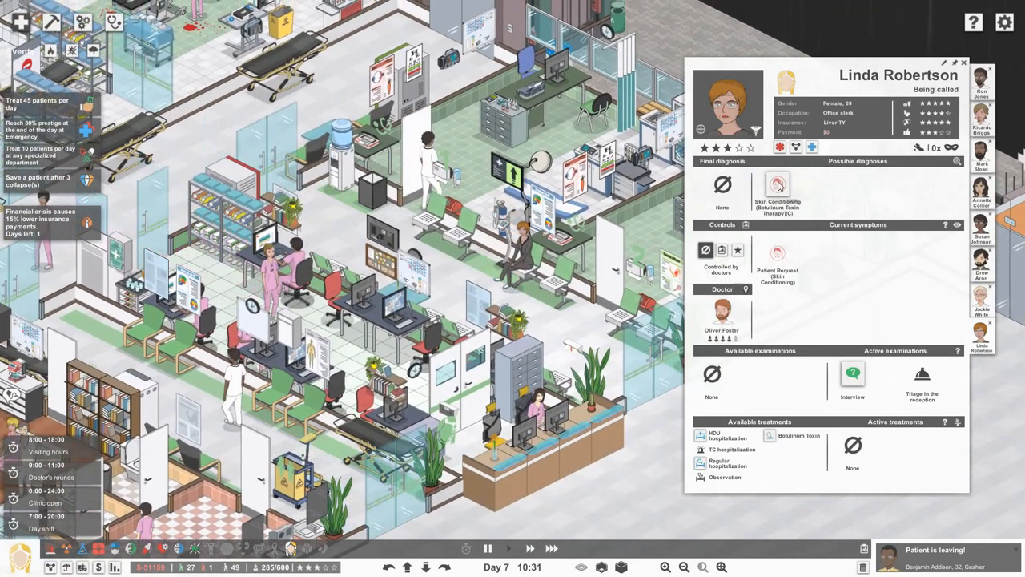
pyautogui.moveTo(777, 189)
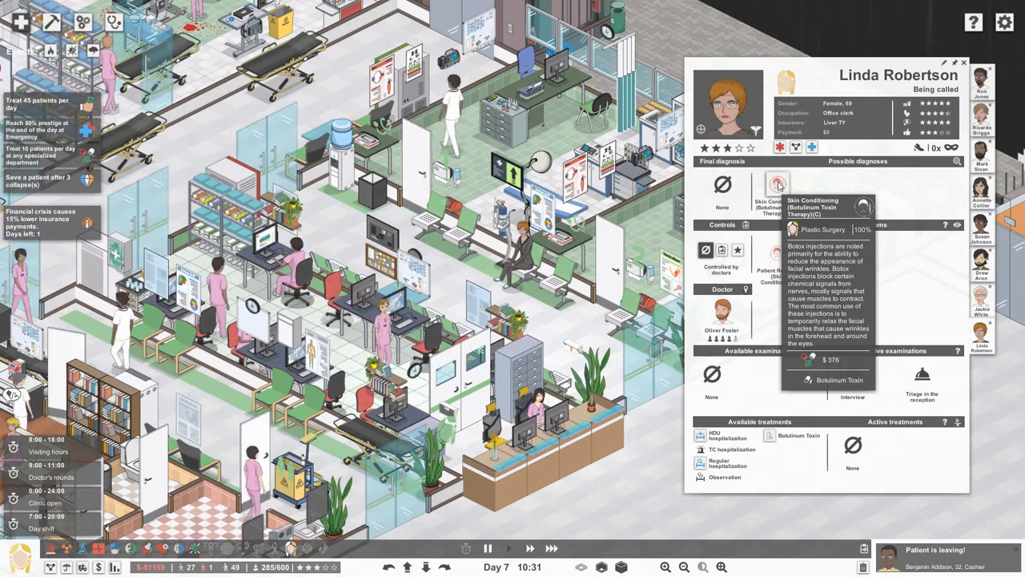